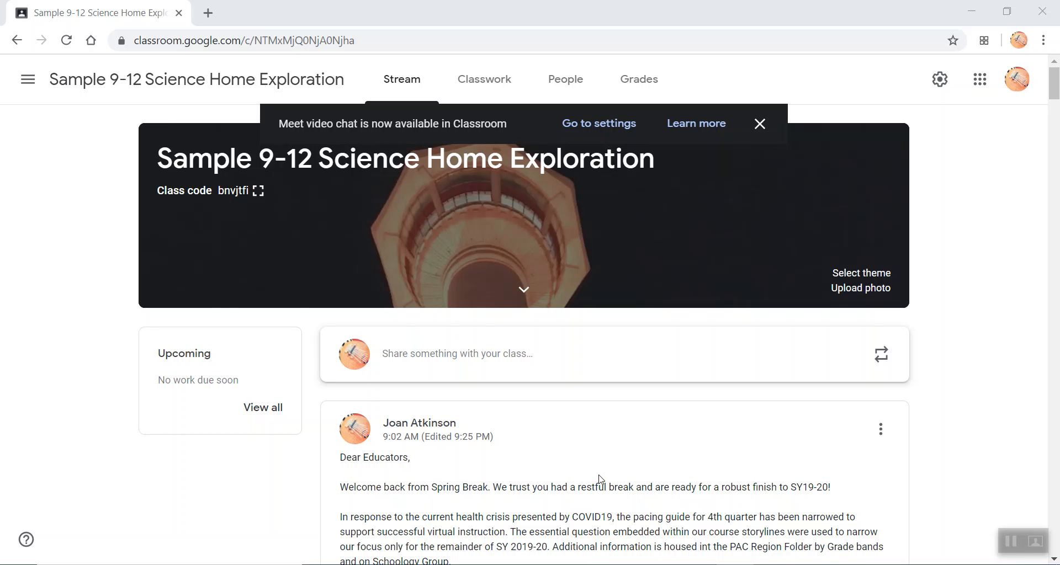
mouse_move(598, 123)
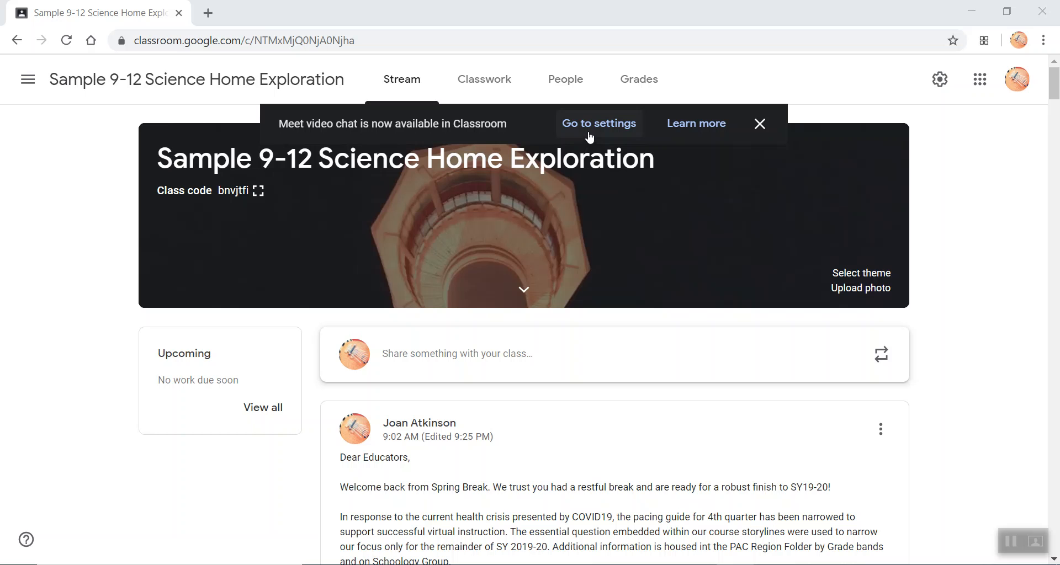
Go to the class settings from the Meet notification banner.
click(598, 123)
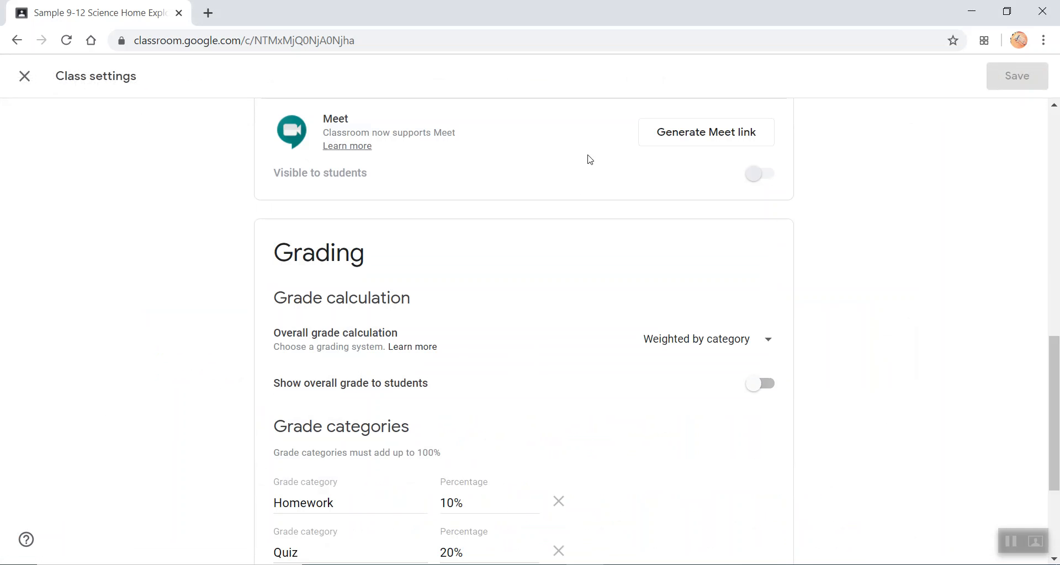
mouse_move(312, 119)
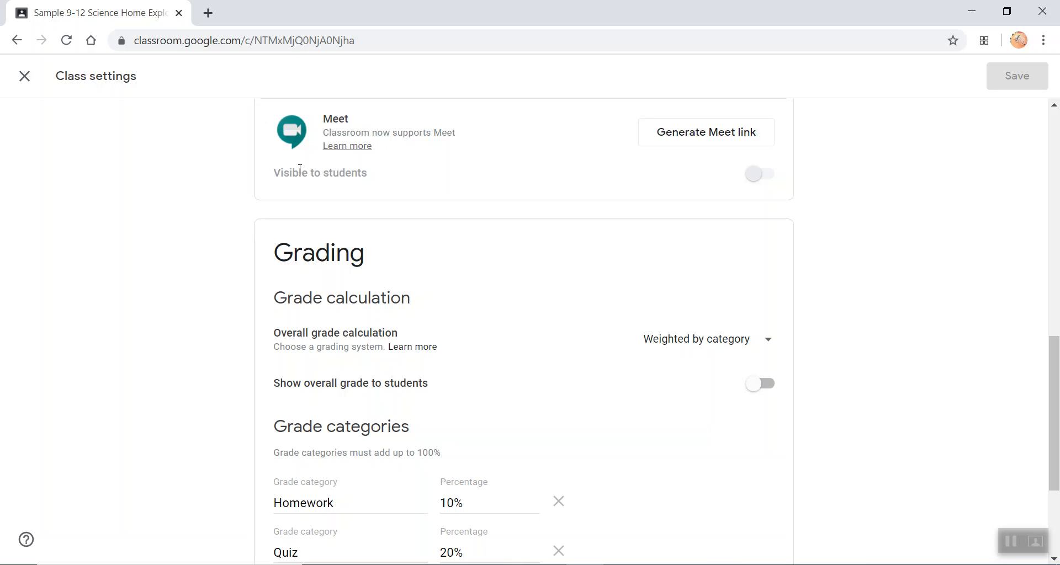
mouse_move(706, 132)
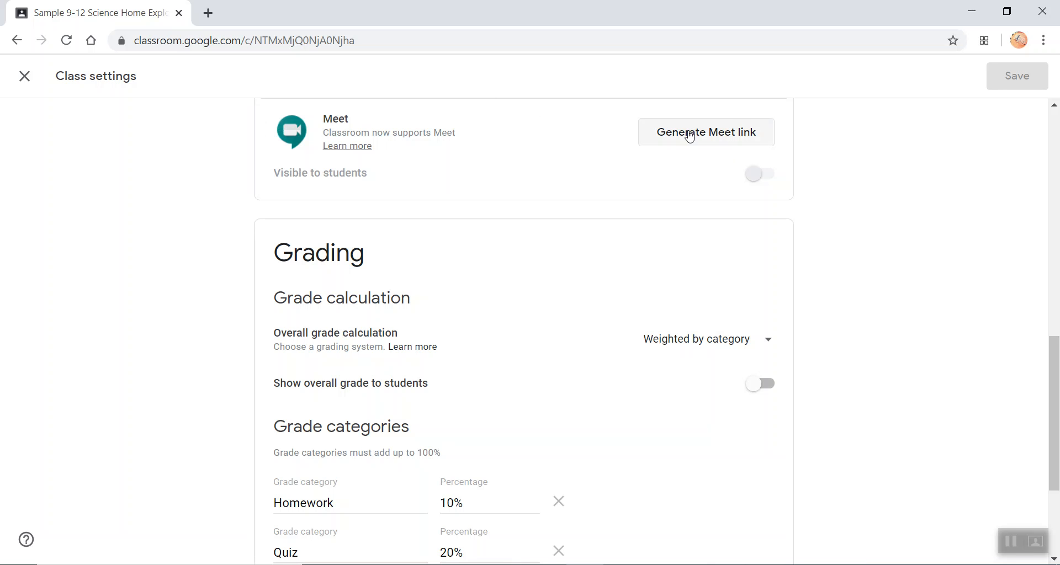
Generate the class Meet link, copy it, and toggle 'Visible to students' off then back on.
click(706, 131)
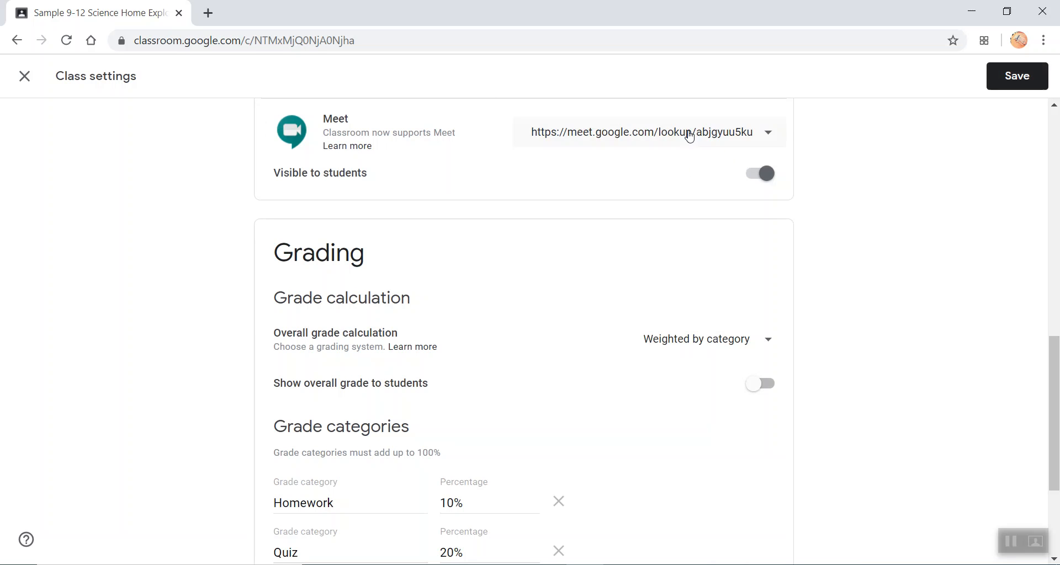
mouse_move(432, 197)
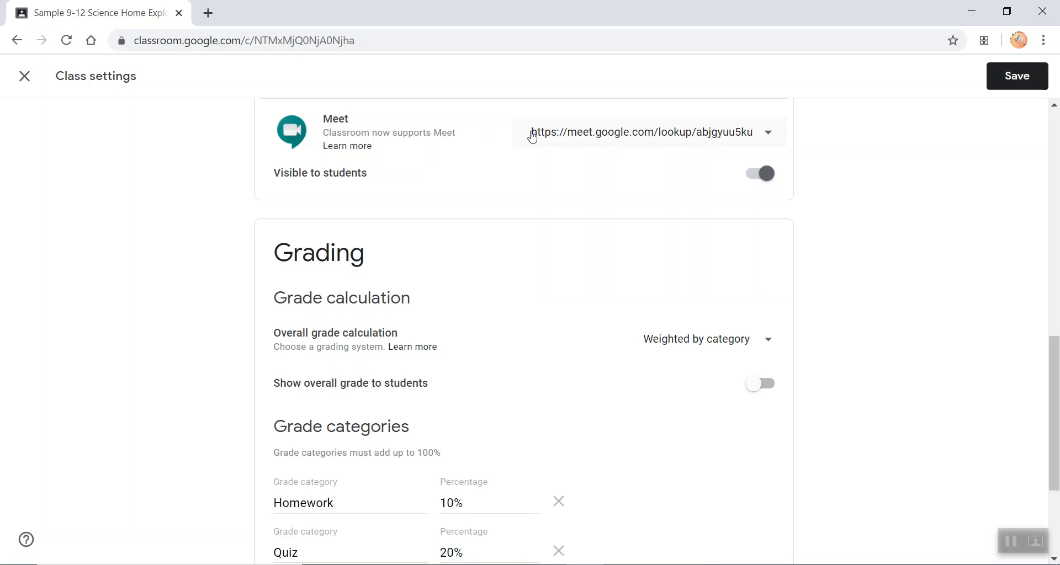
click(767, 131)
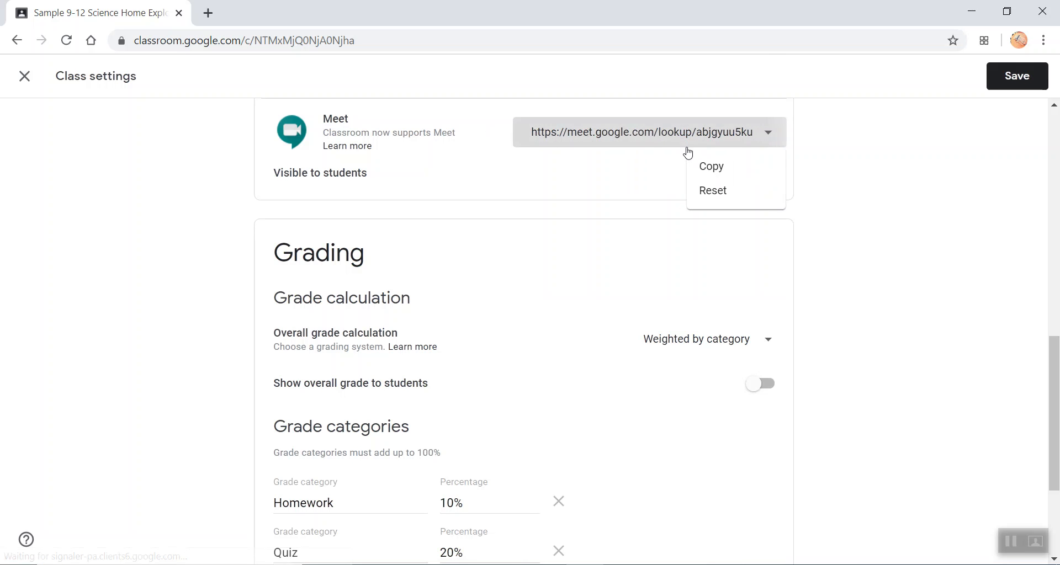
click(710, 167)
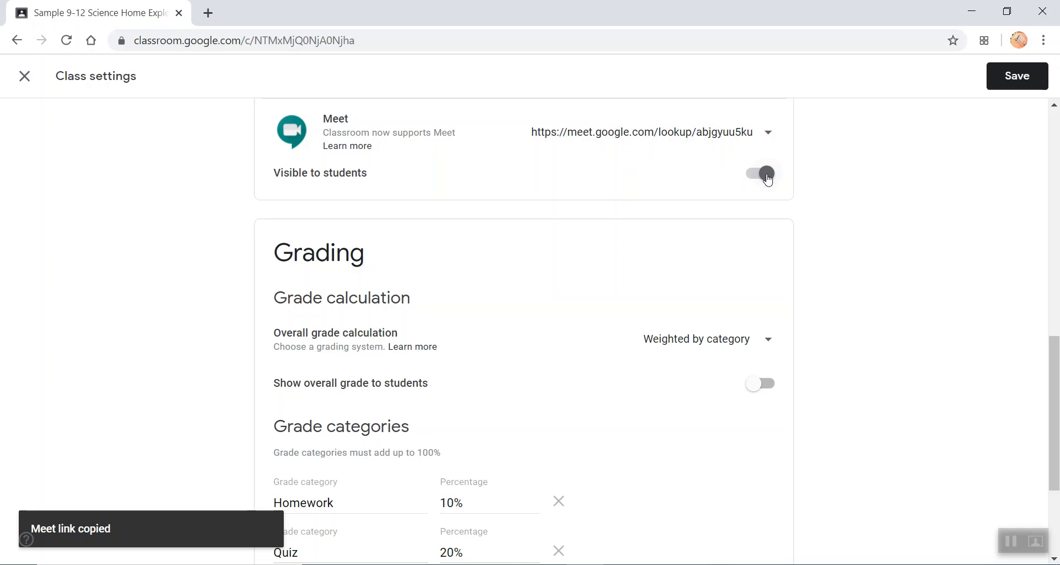
click(759, 173)
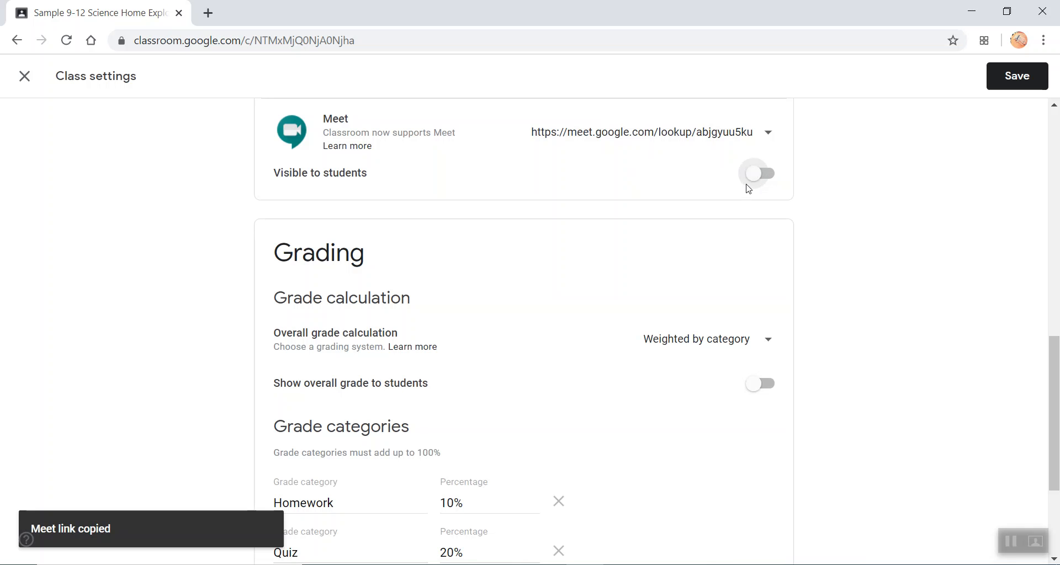
click(759, 174)
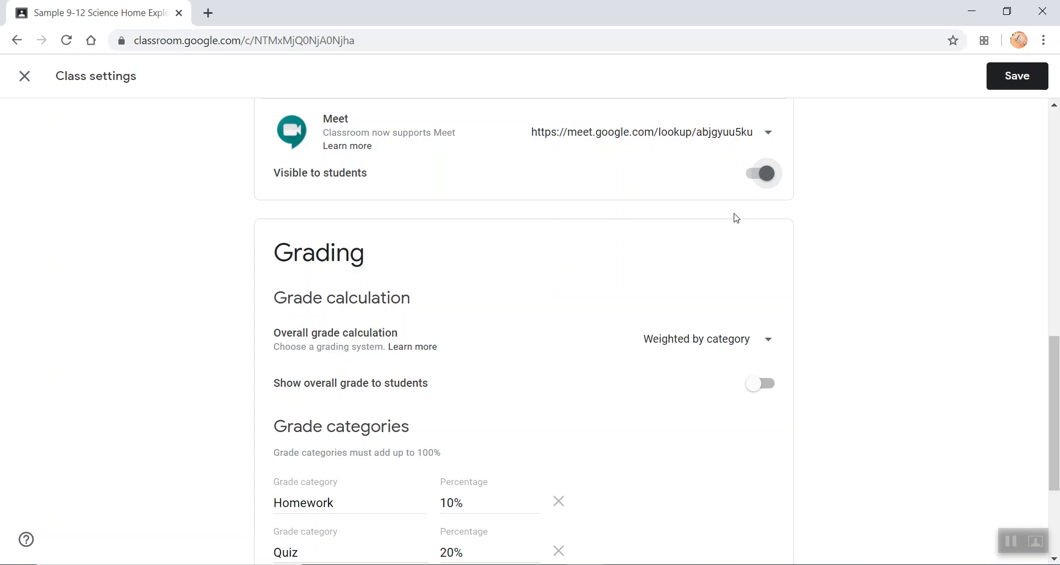
mouse_move(1017, 76)
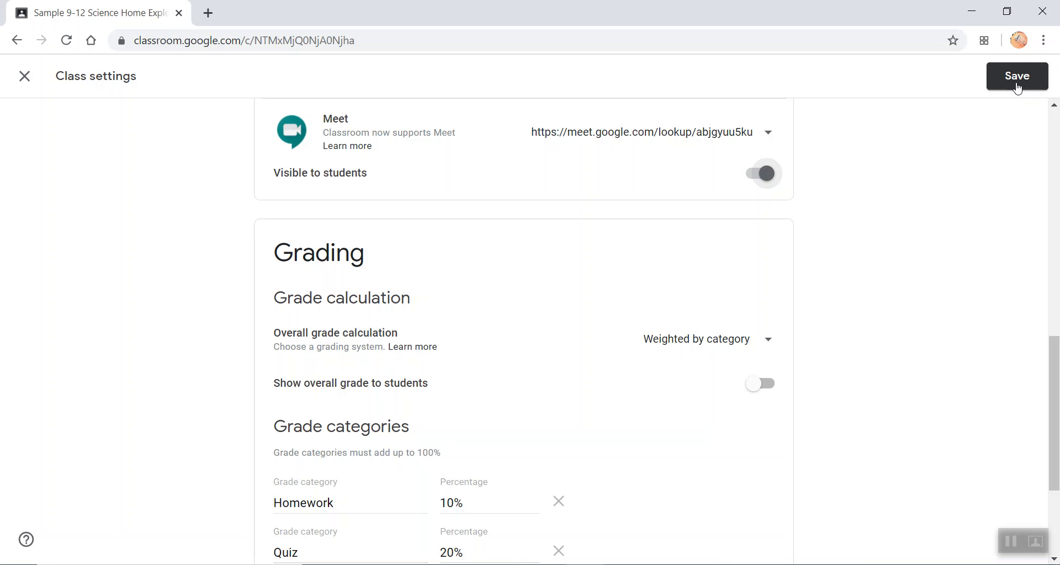
Save the class settings, return to the Stream, and launch the Meet link shown under the class code.
click(1017, 76)
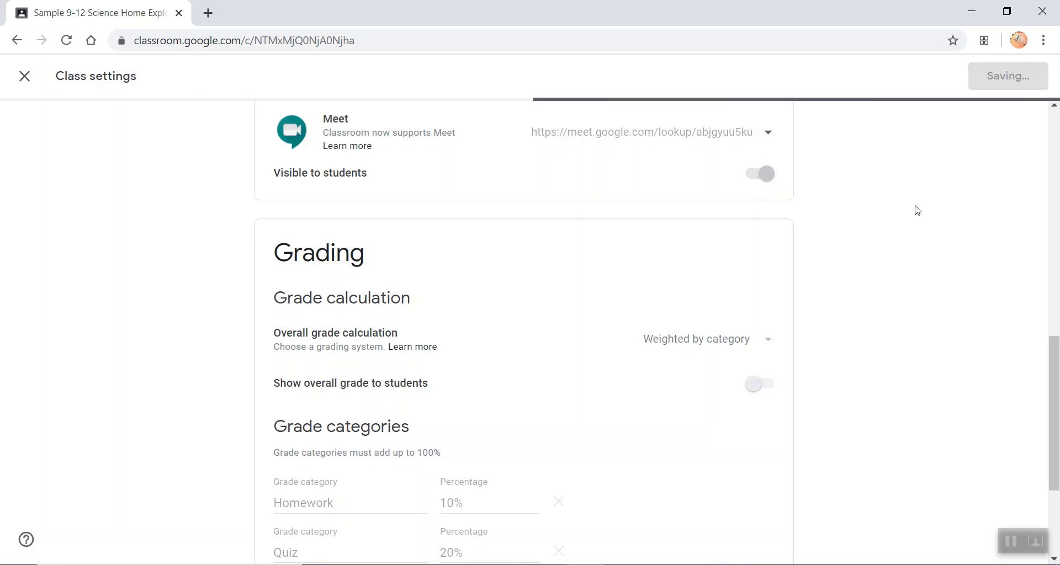
click(24, 76)
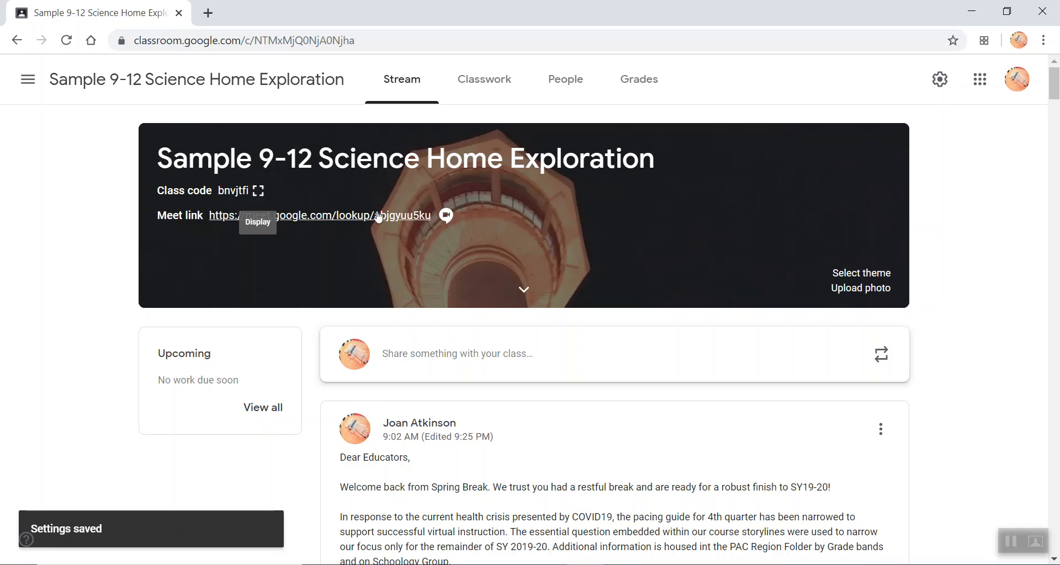
mouse_move(207, 227)
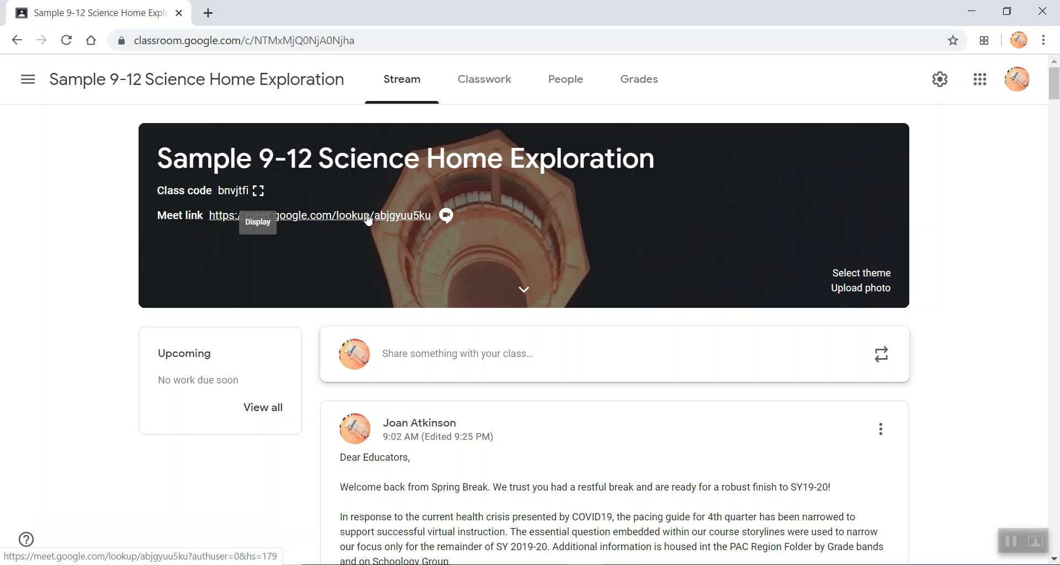
click(318, 215)
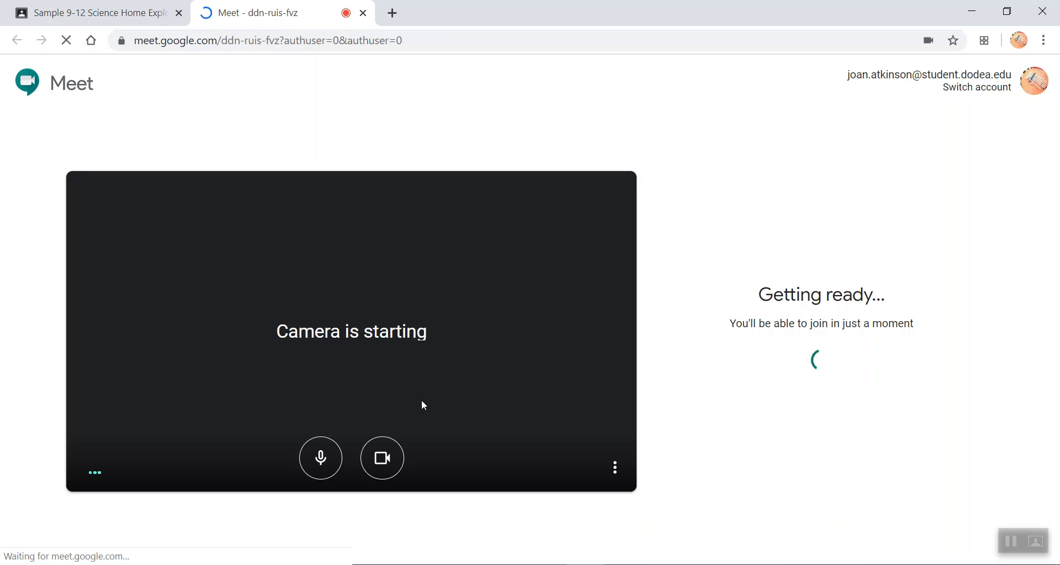
Join the abjgyuu5ku meeting from its preview with the camera off.
click(381, 459)
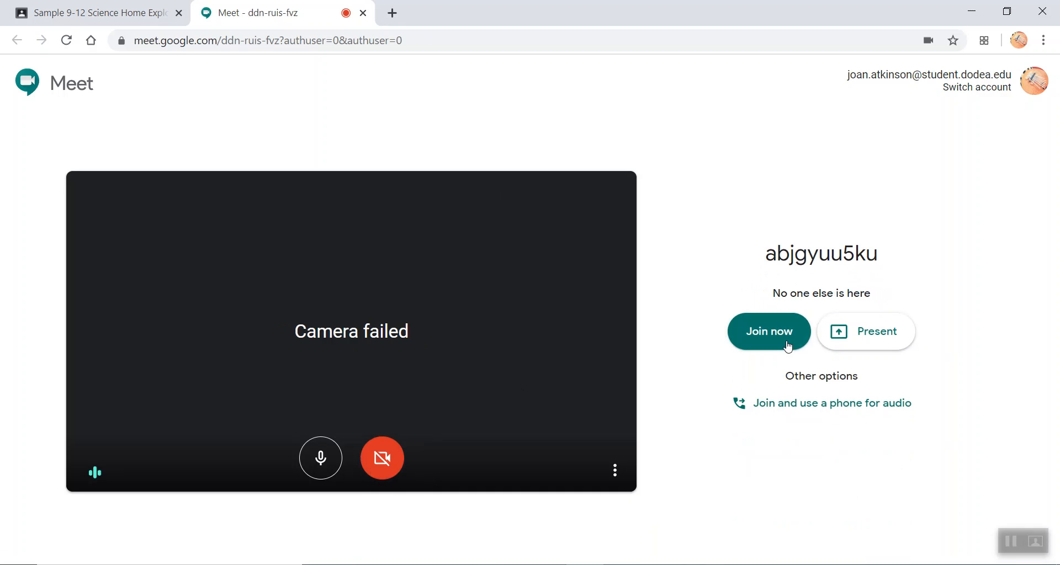
click(769, 331)
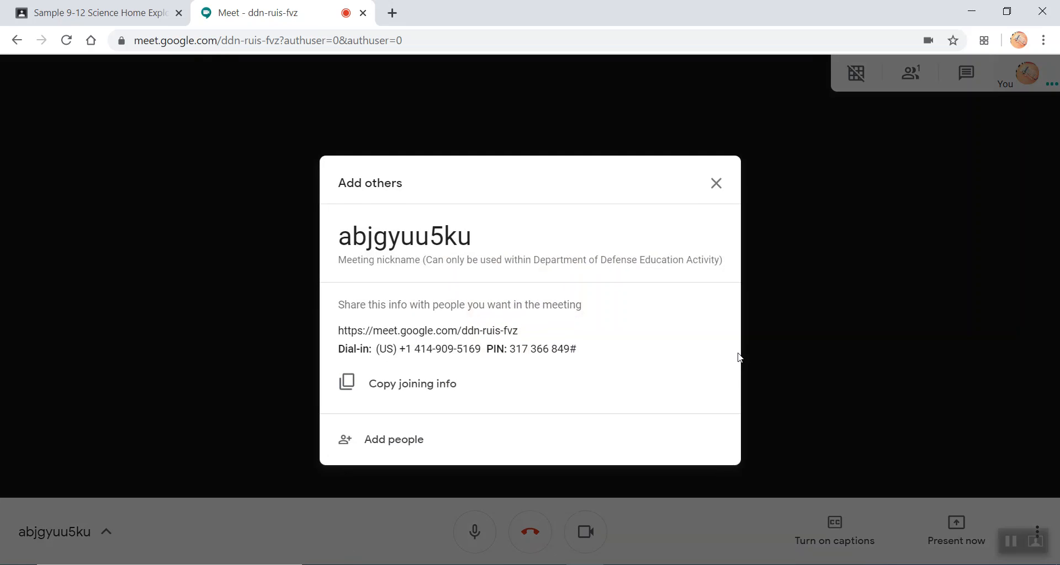
click(585, 532)
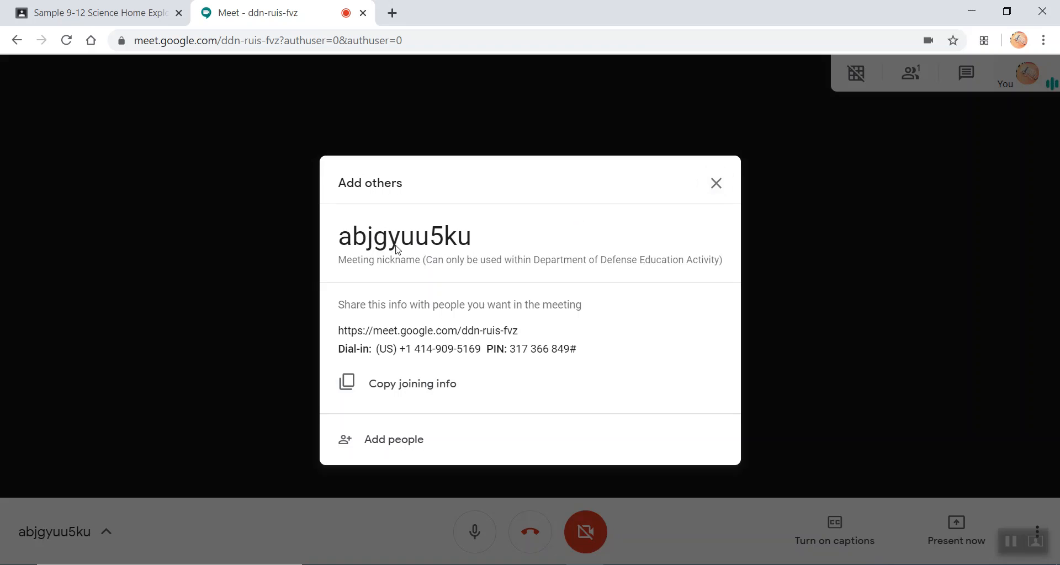
mouse_move(458, 237)
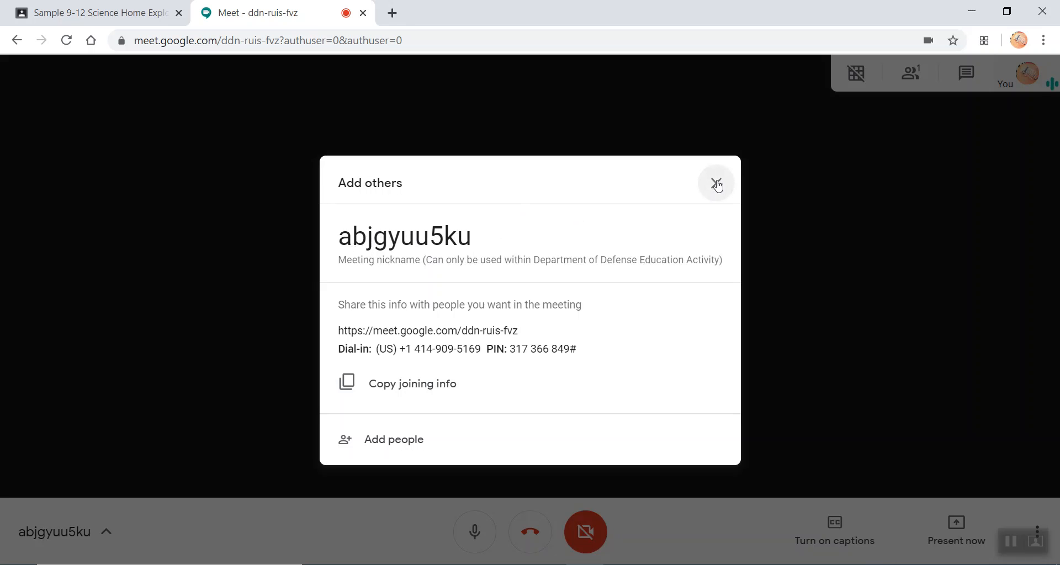
Dismiss the joining info, hang up the call, and close the Meet tab to return to the class stream.
click(717, 183)
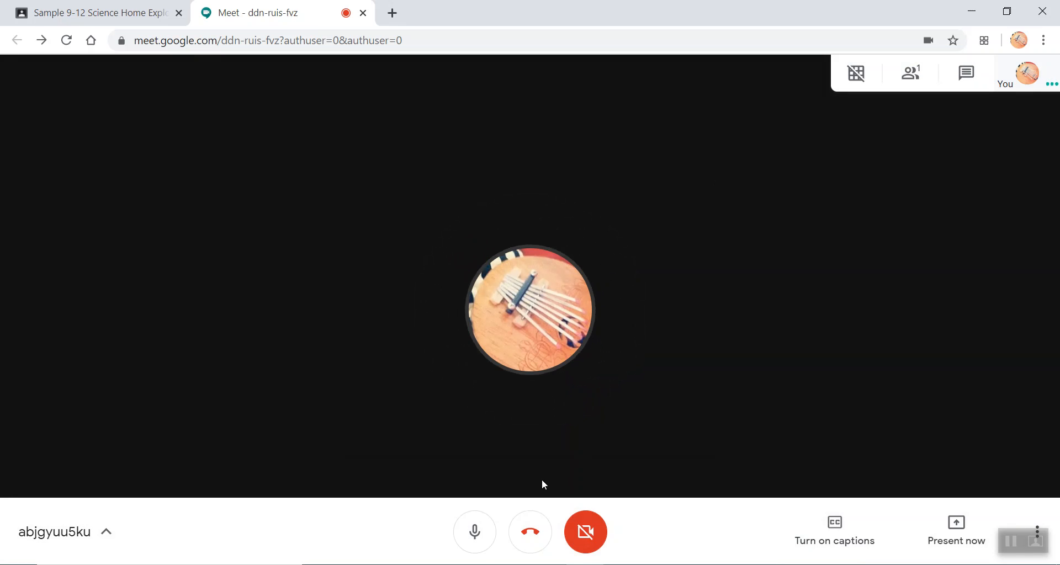
mouse_move(475, 531)
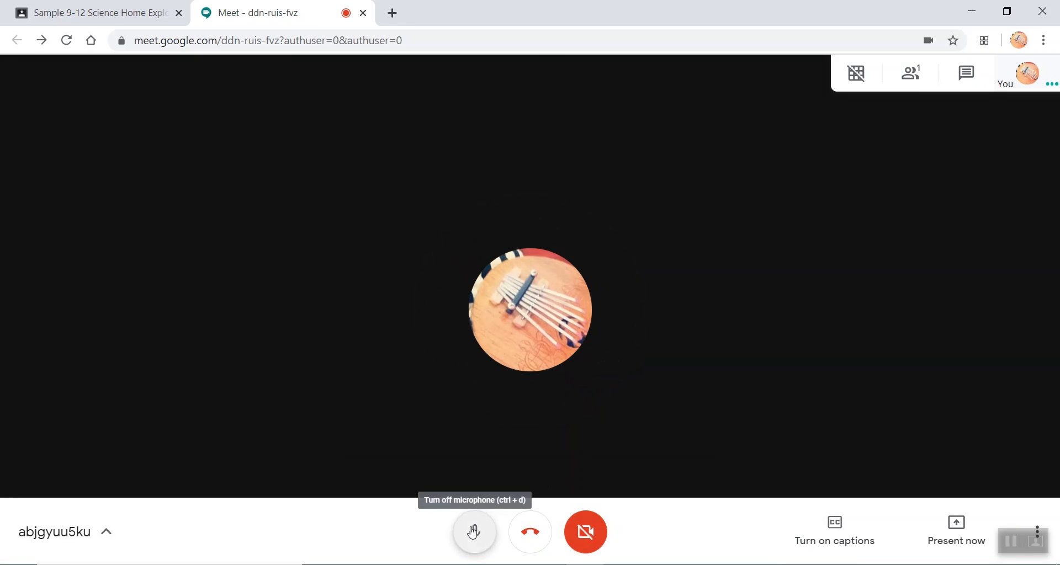
click(530, 532)
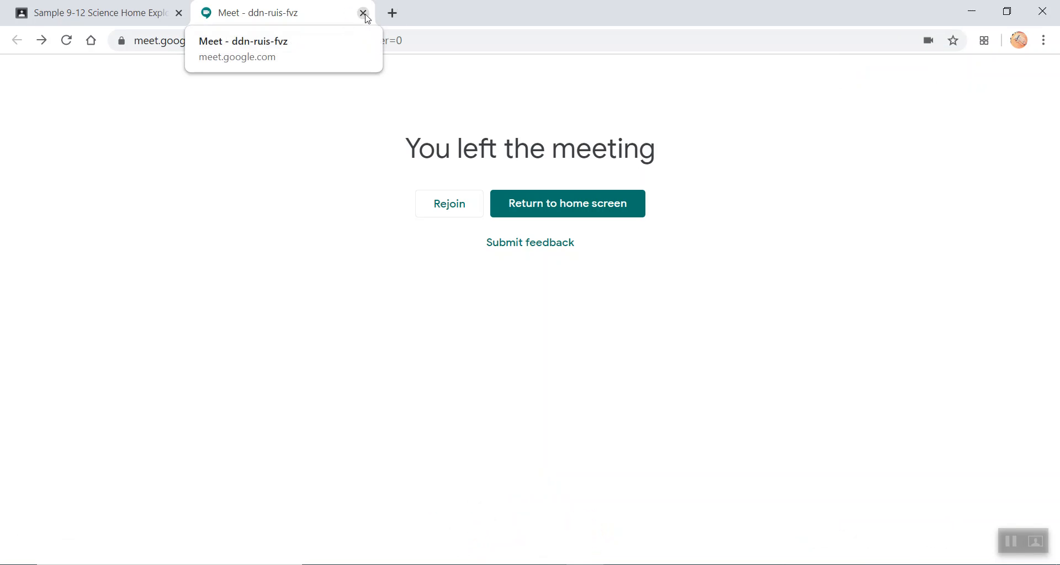
click(363, 12)
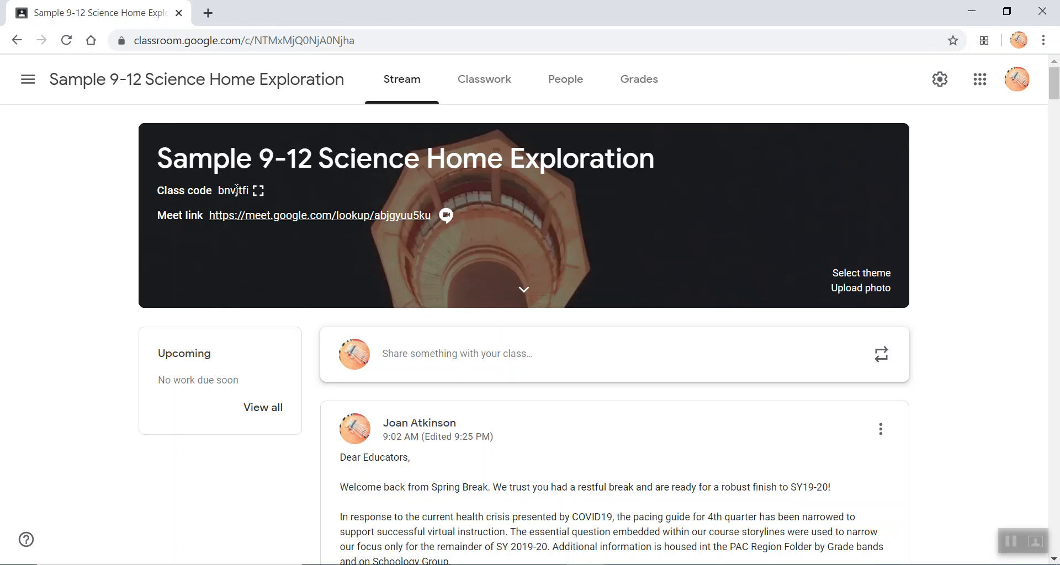
mouse_move(257, 190)
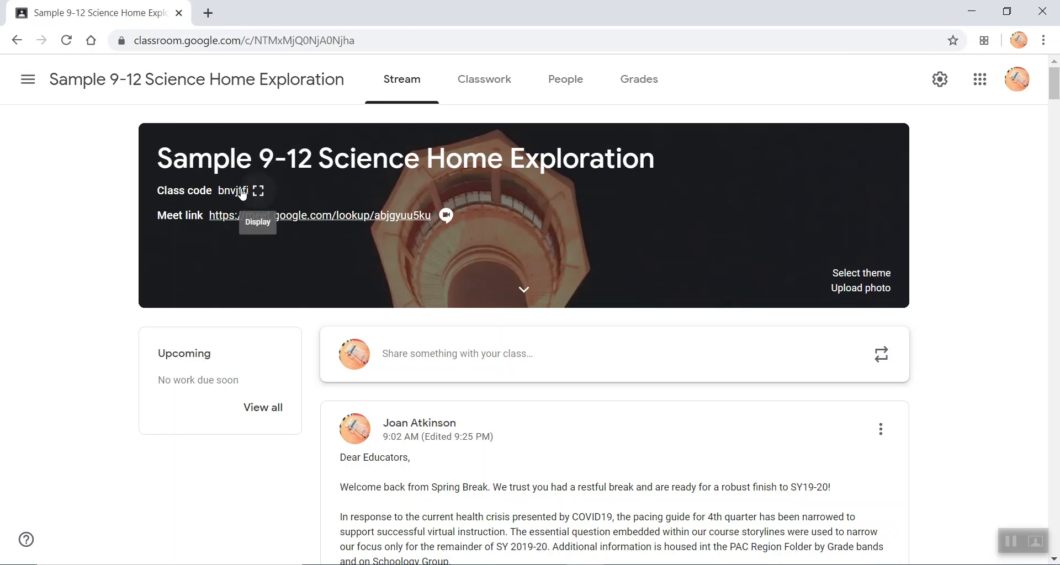